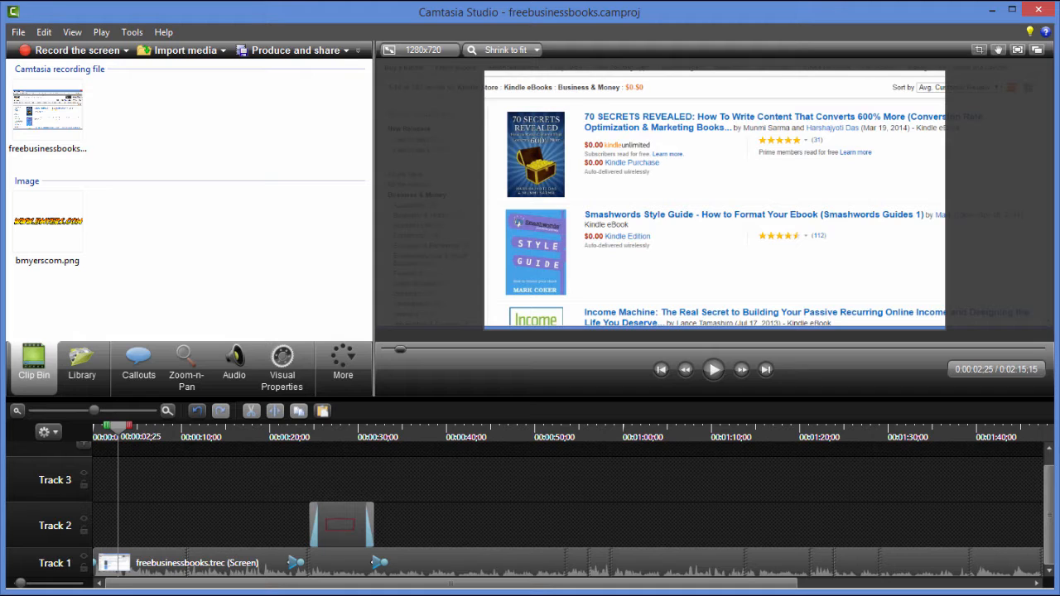
mouse_move(969, 514)
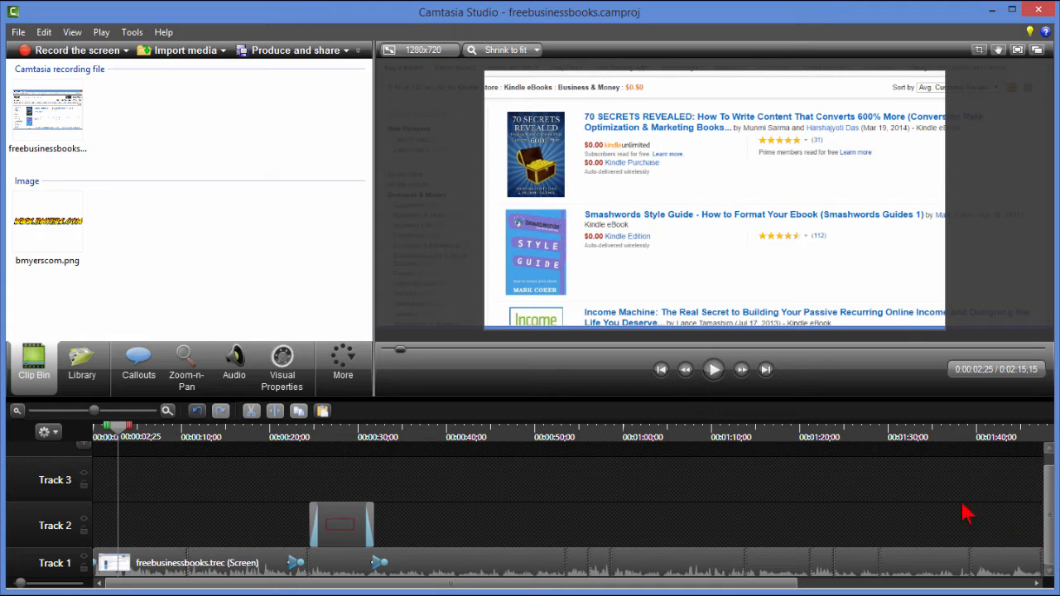
mouse_move(878, 488)
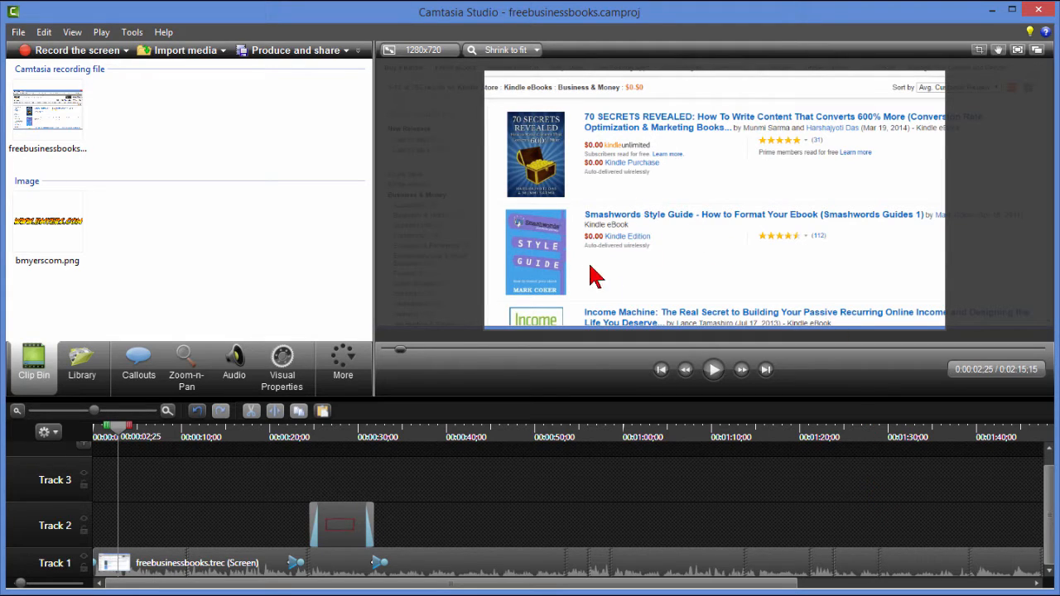
mouse_move(564, 404)
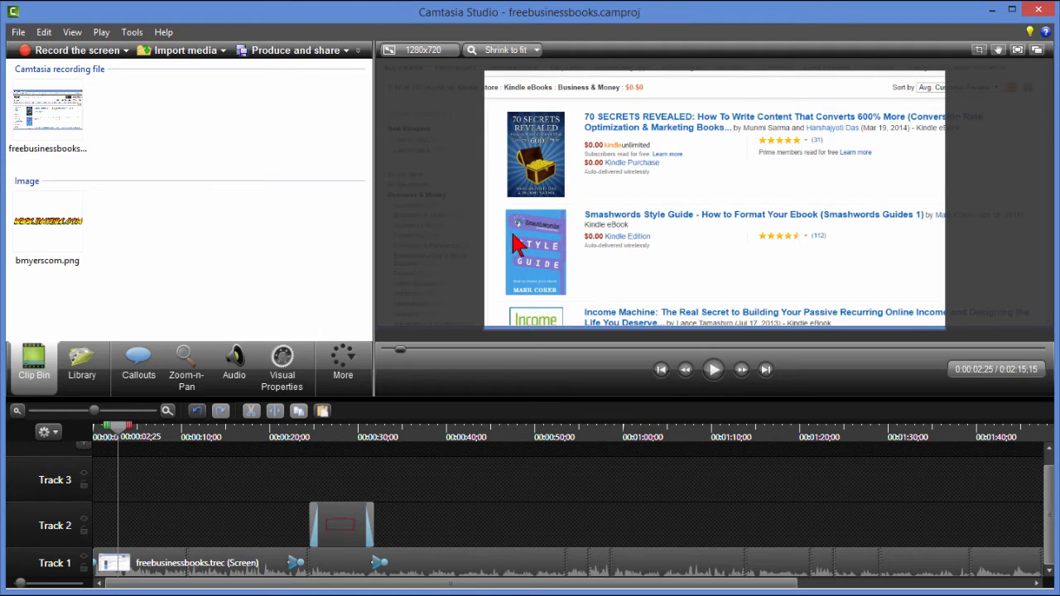
mouse_move(524, 223)
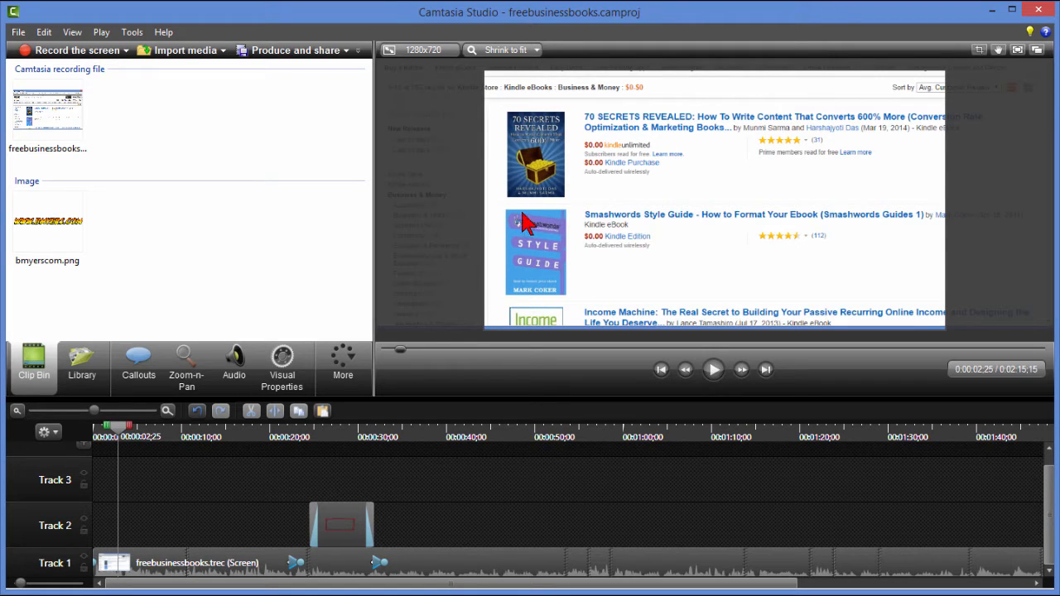
mouse_move(708, 253)
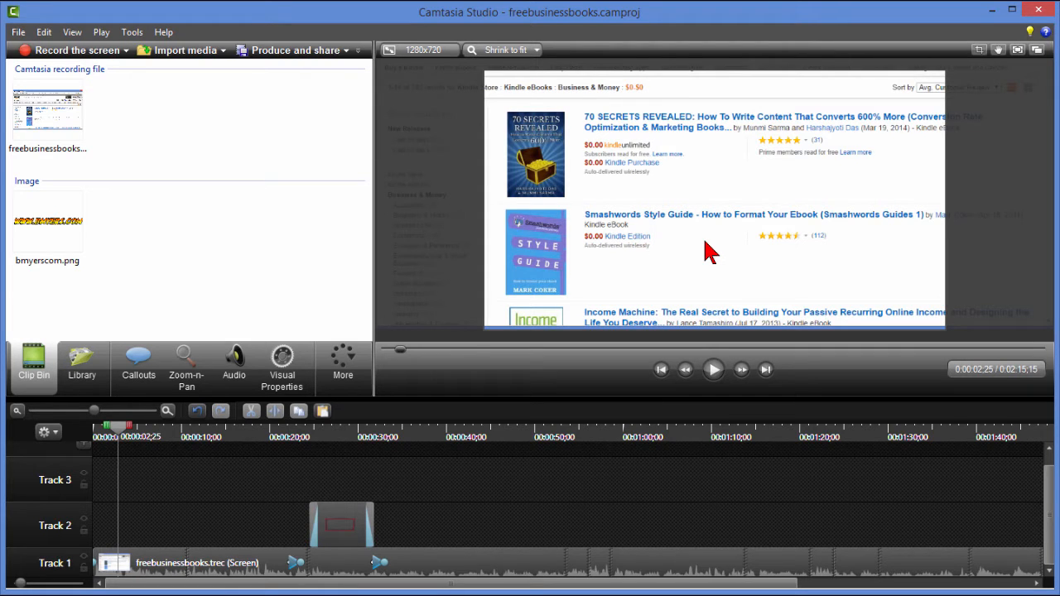
Step: Import Clip 030-1-hb.mp4 into the clip bin via File > Import media
click(18, 31)
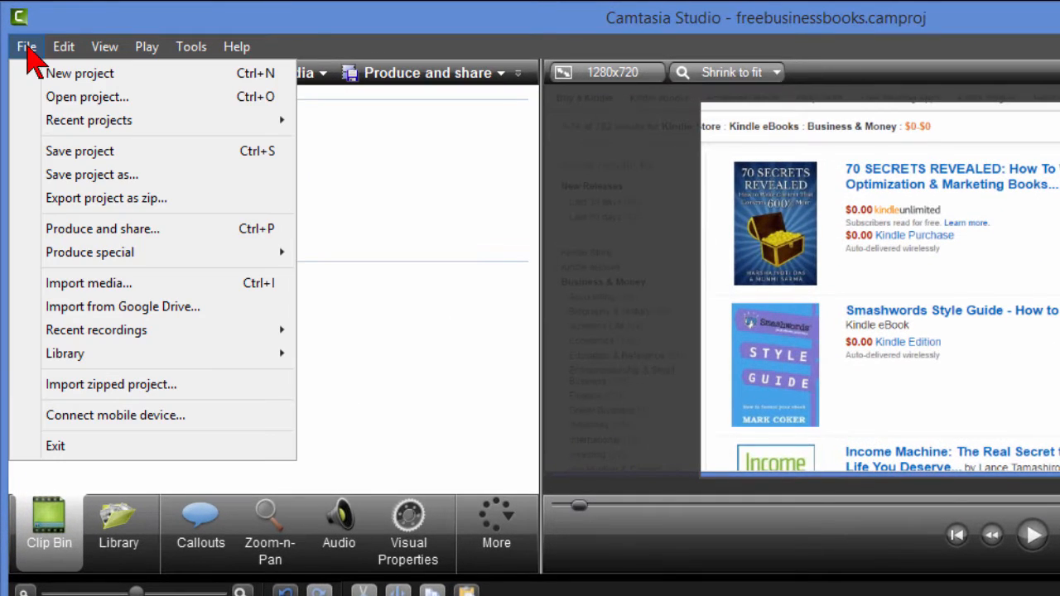
click(87, 97)
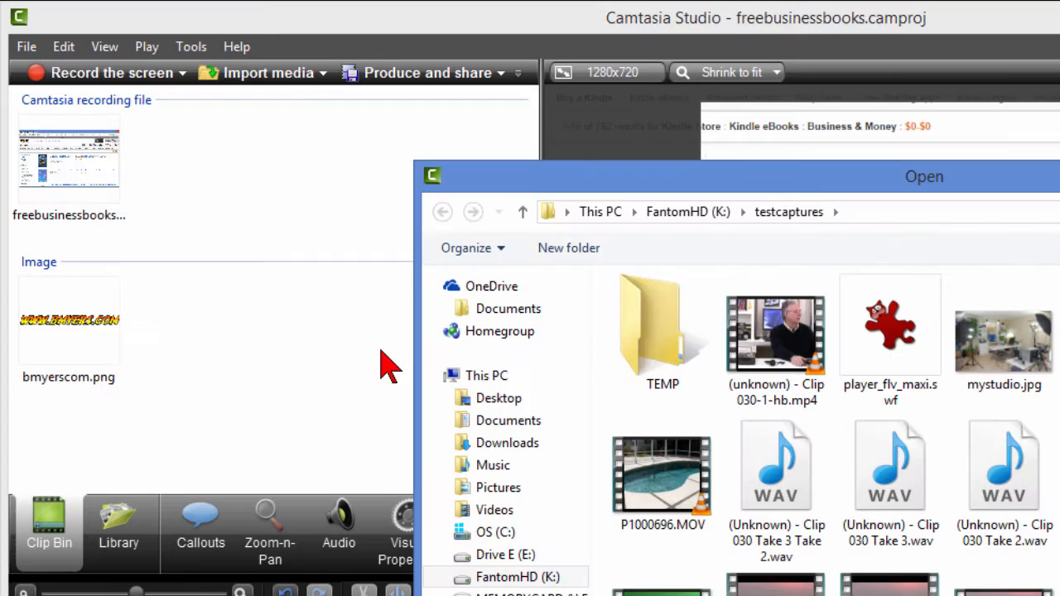
click(776, 332)
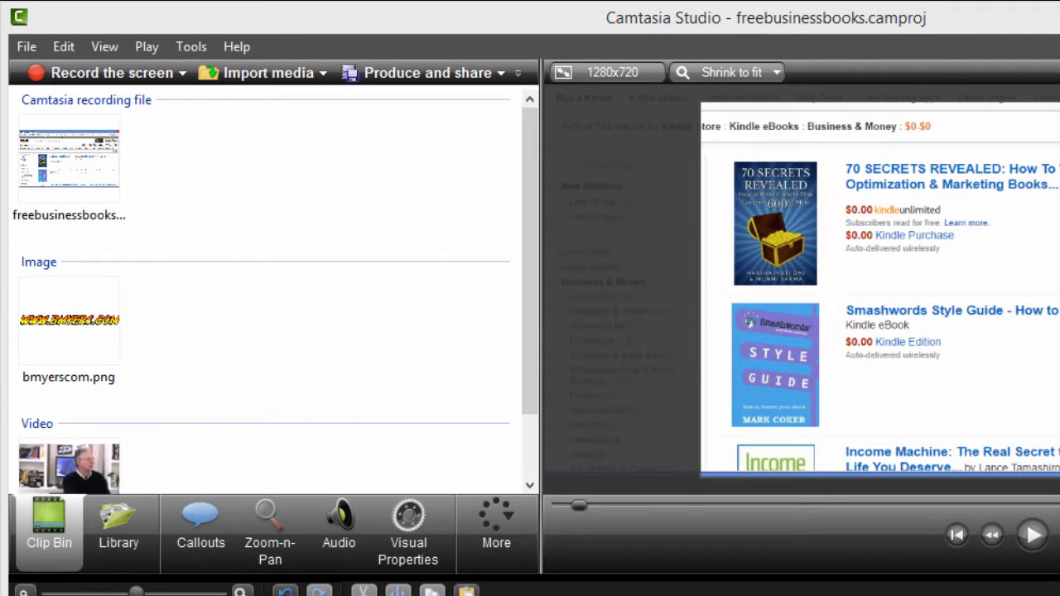
click(69, 464)
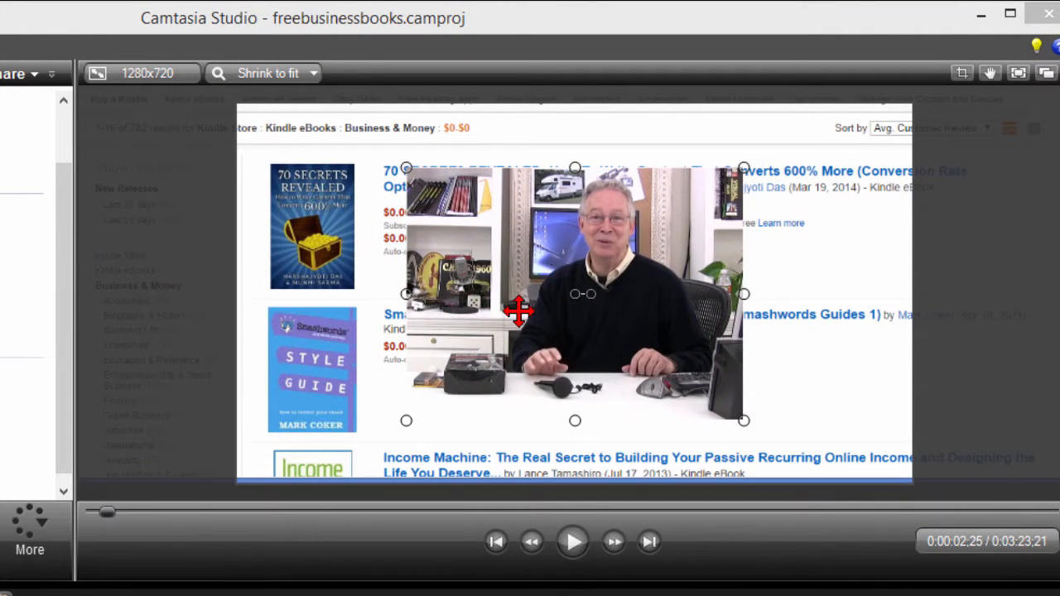
mouse_move(499, 267)
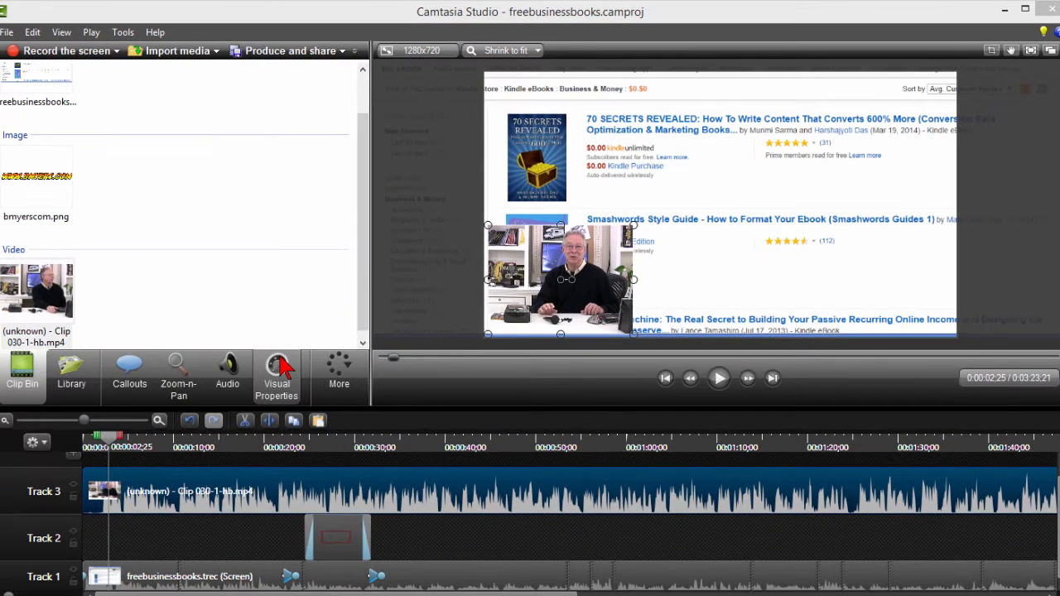
Step: Enable a drop shadow on the clip in Visual Properties with distance 16
click(275, 376)
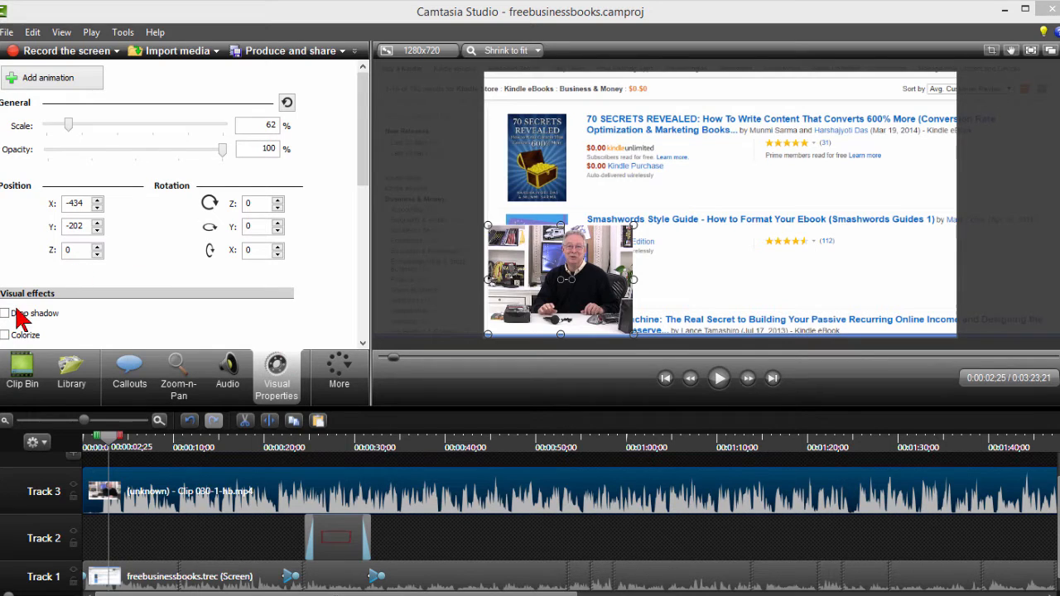
click(6, 313)
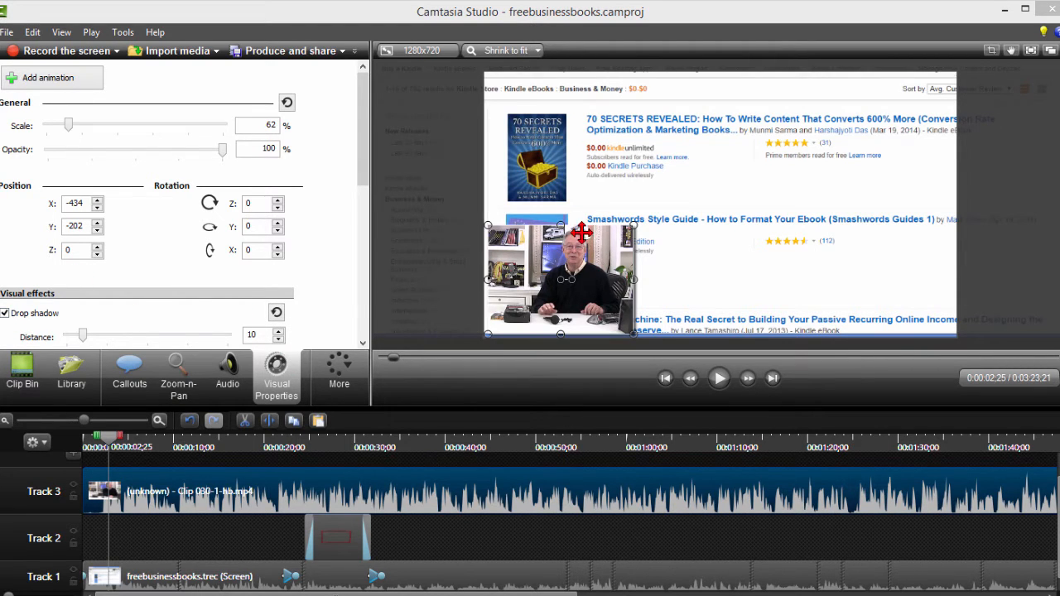
scroll(down, 3)
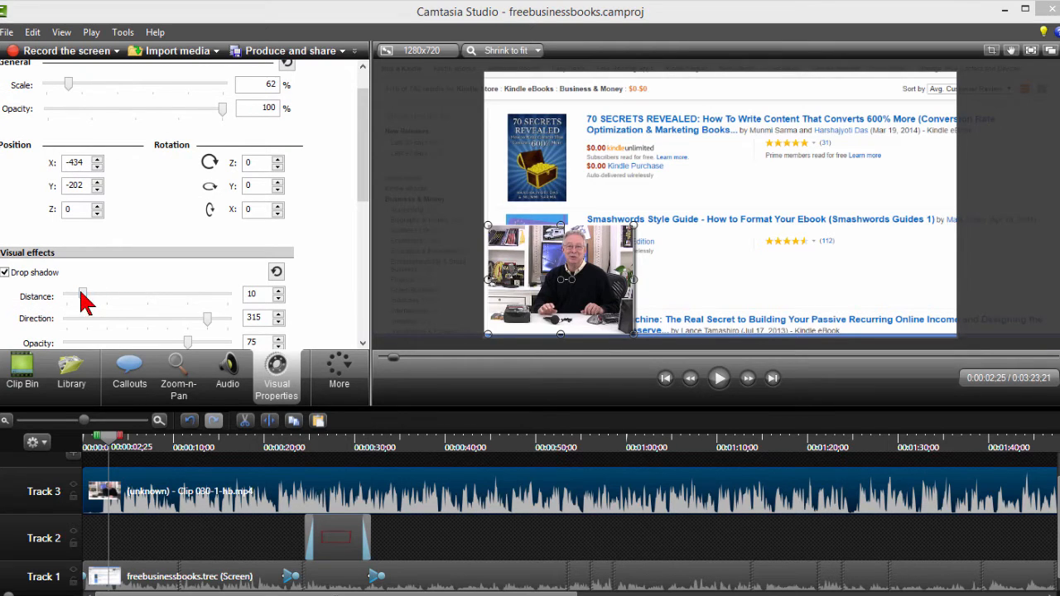
drag(82, 294, 93, 294)
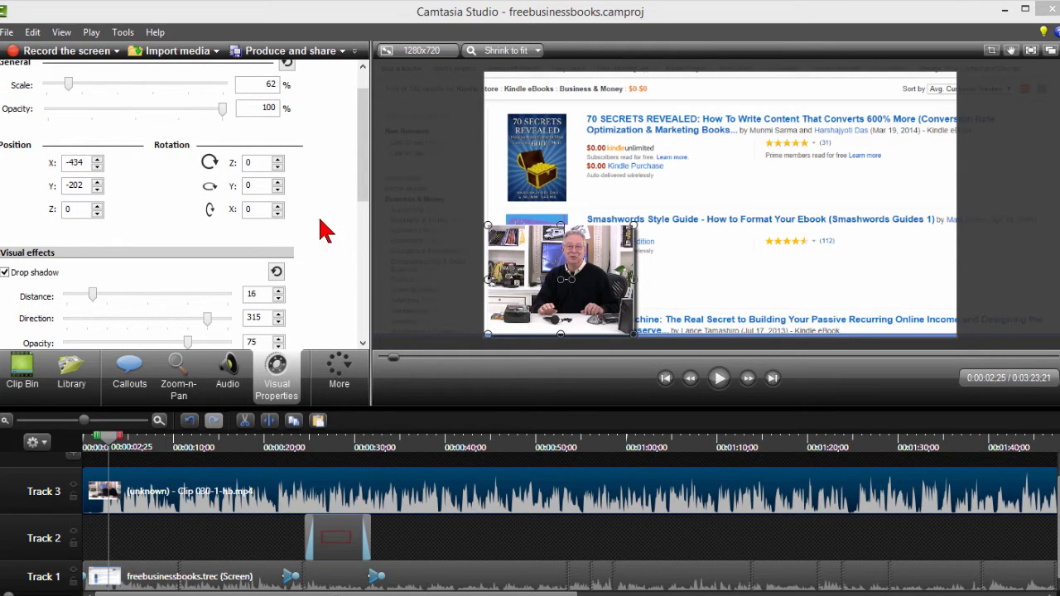
Step: Add a border of thickness 6 around the picture-in-picture clip
scroll(down, 3)
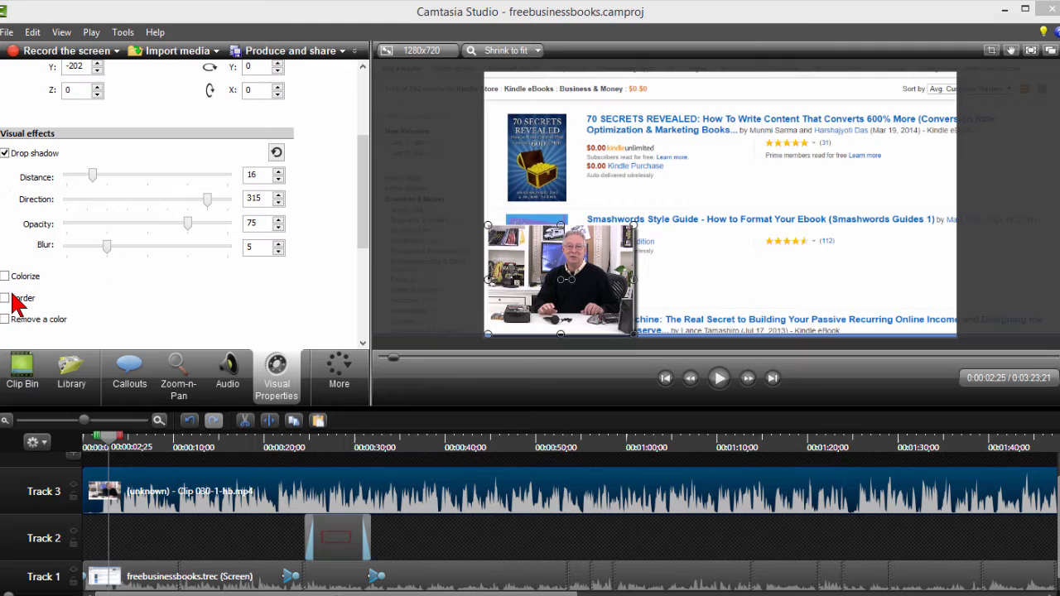
click(6, 297)
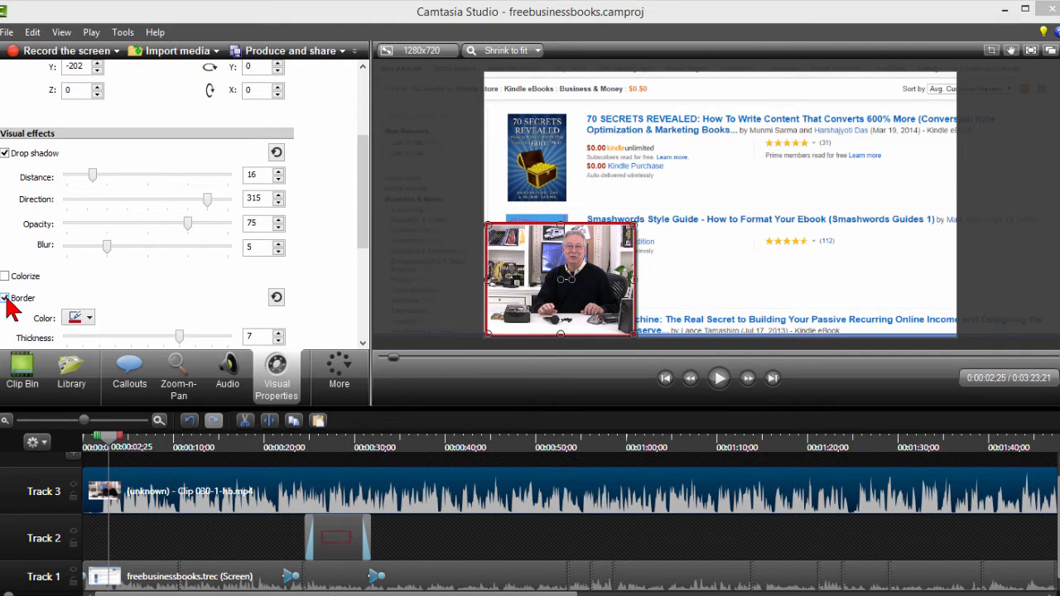
click(88, 317)
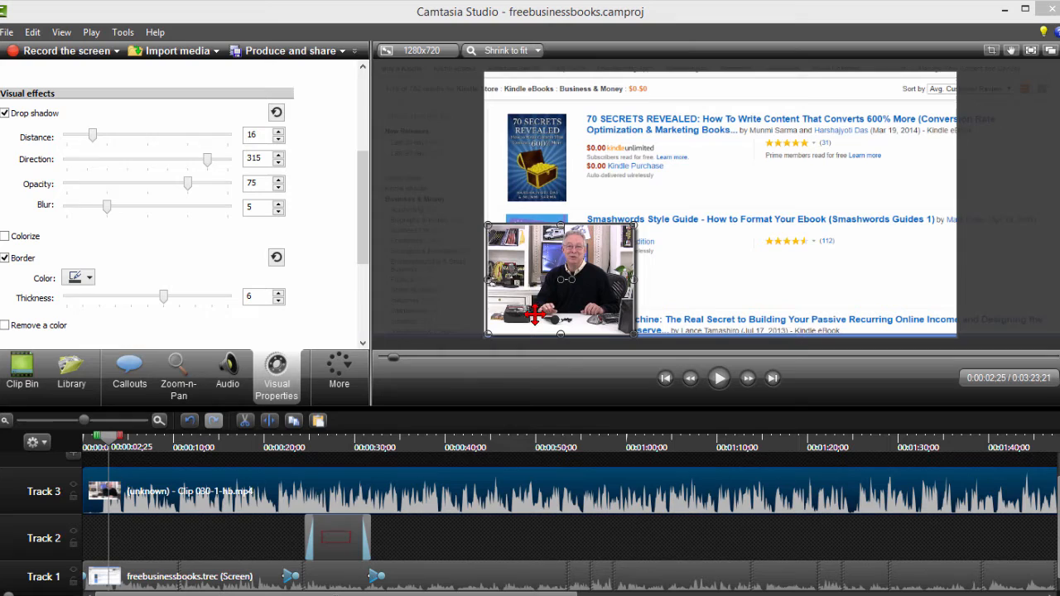
mouse_move(427, 313)
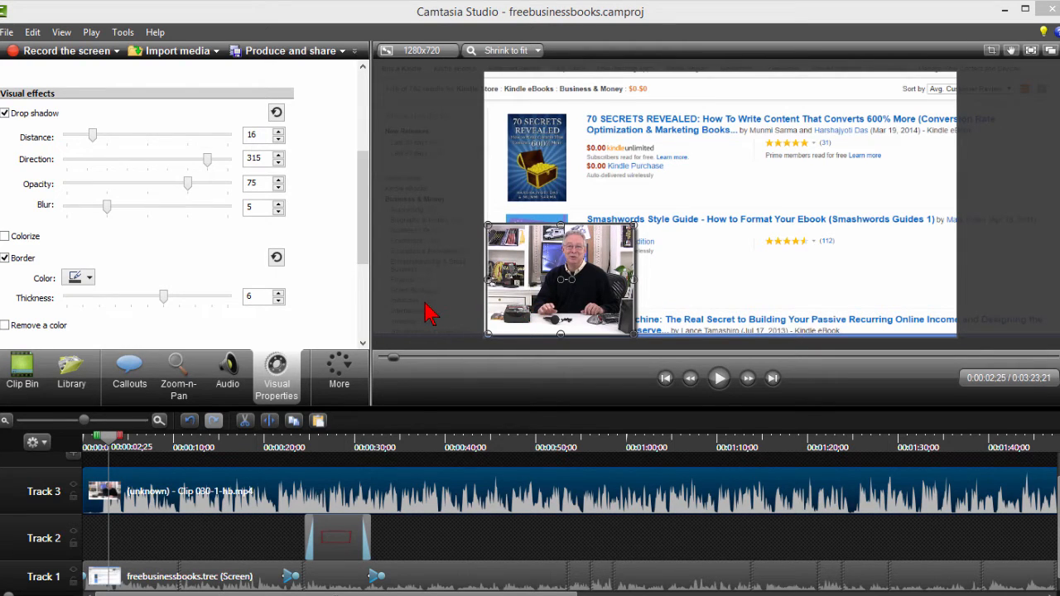
mouse_move(439, 439)
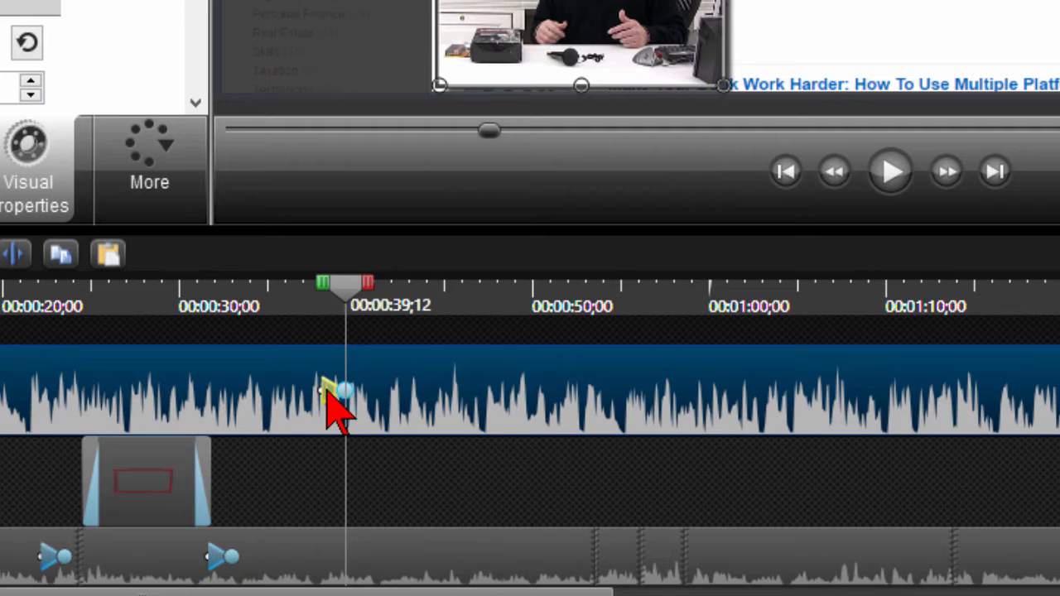
mouse_move(588, 227)
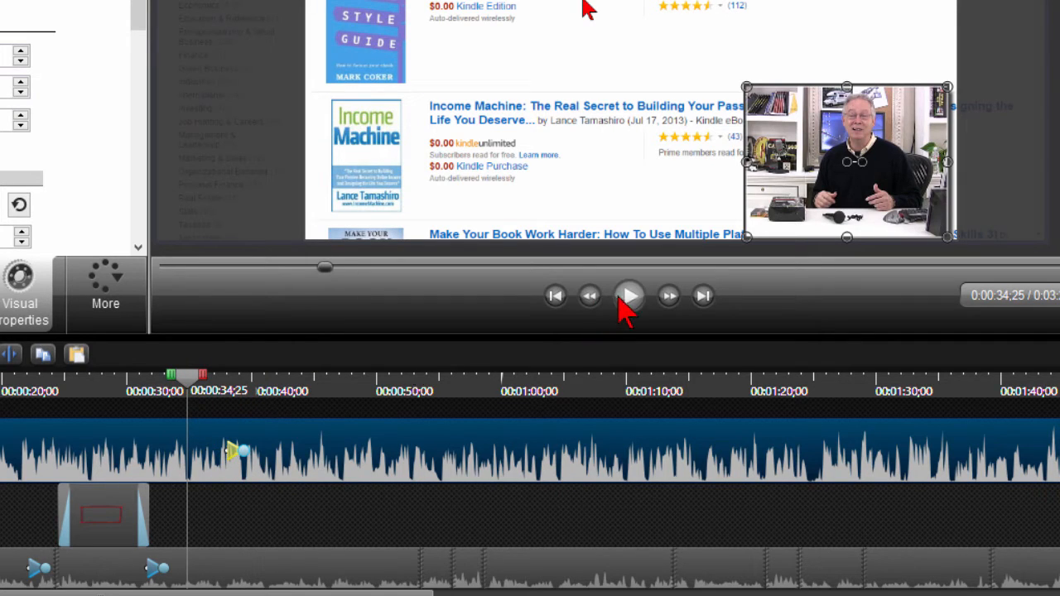
Step: Preview the slide, then drag its animation start earlier on Track 3 so it lasts longer
click(629, 295)
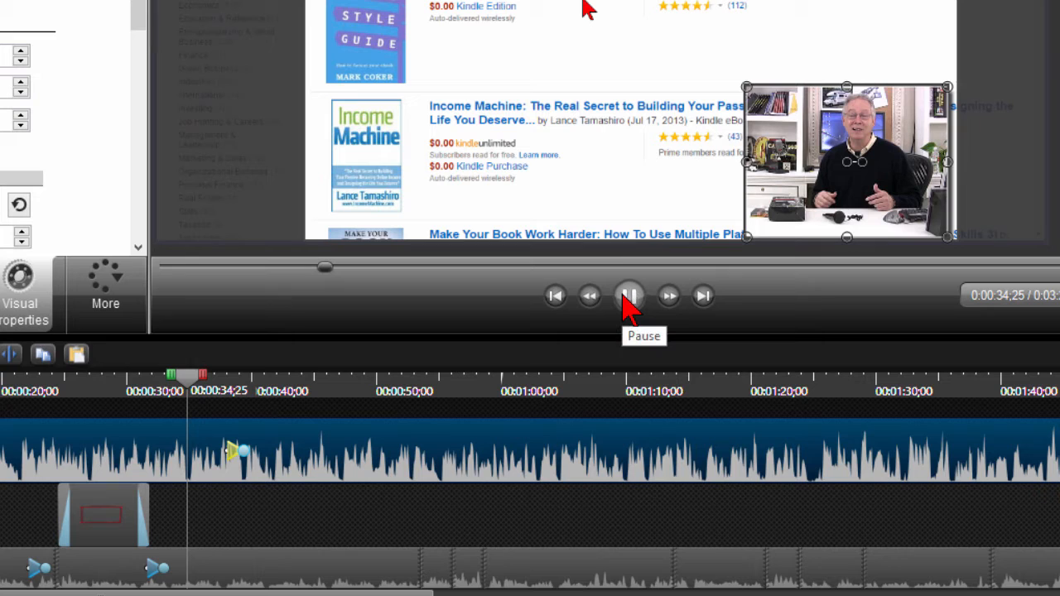
click(628, 296)
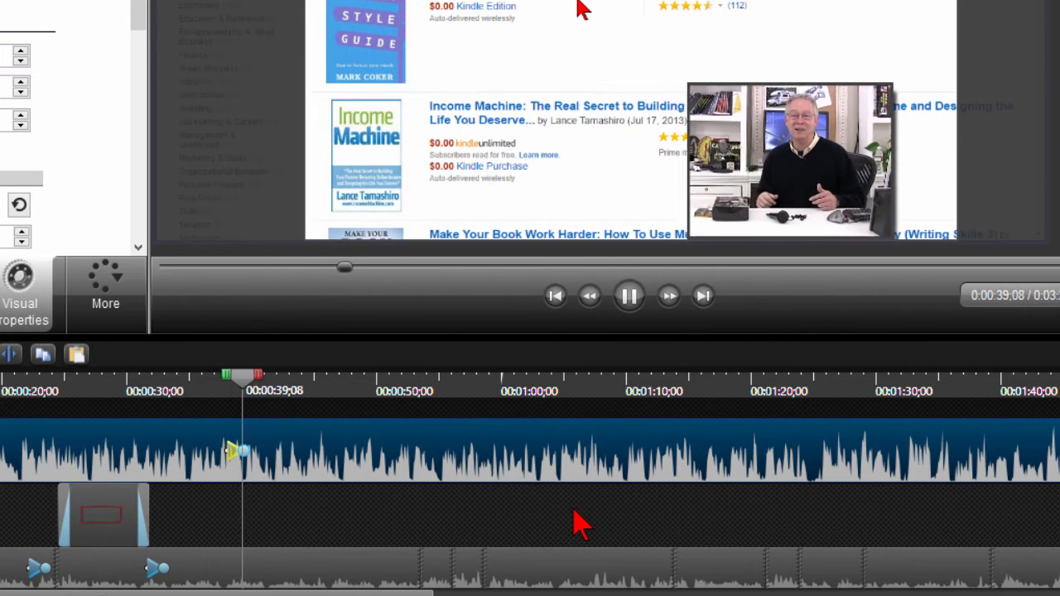
click(628, 295)
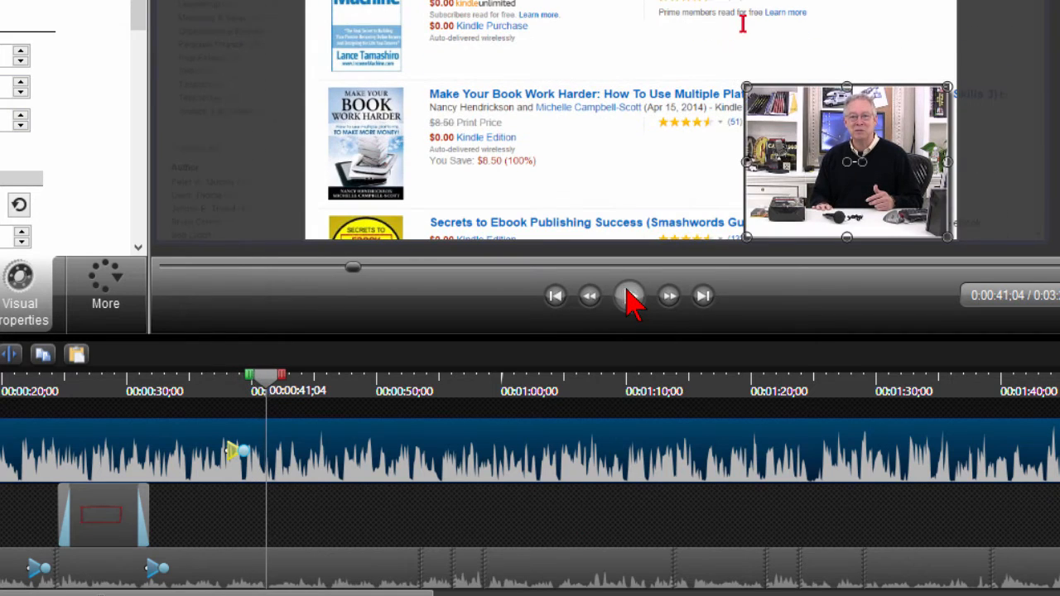
click(628, 296)
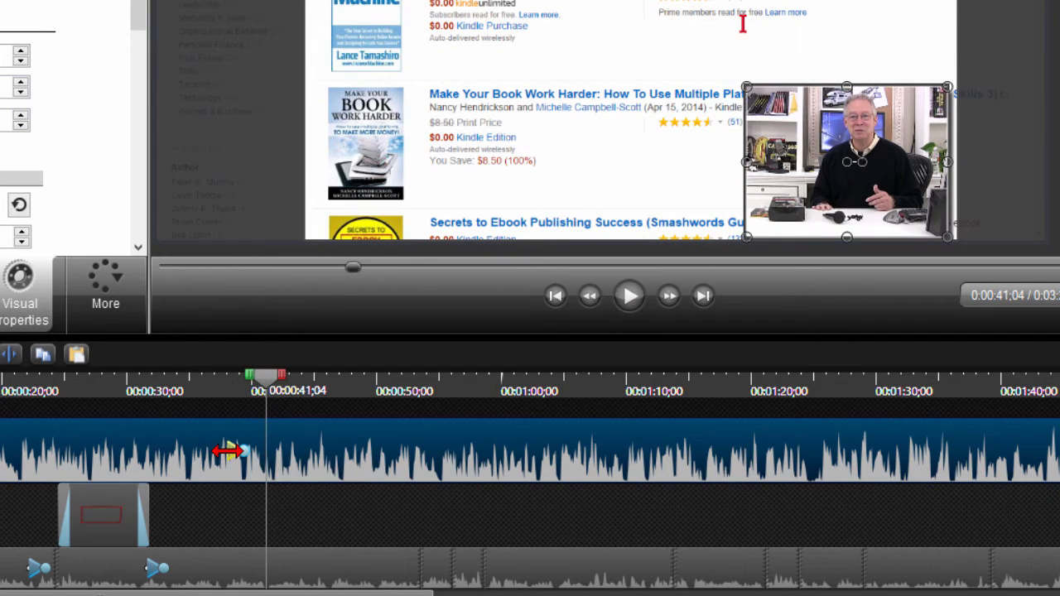
drag(264, 374, 196, 374)
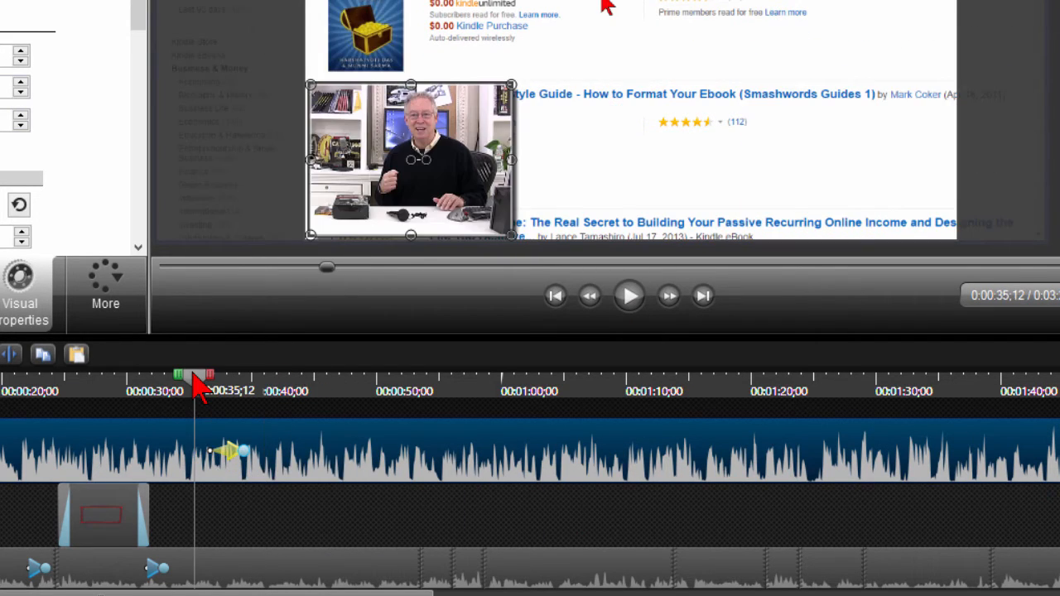
Step: Replay from before the slide to confirm the inset moves gradually from about 35 to 42 seconds
click(628, 296)
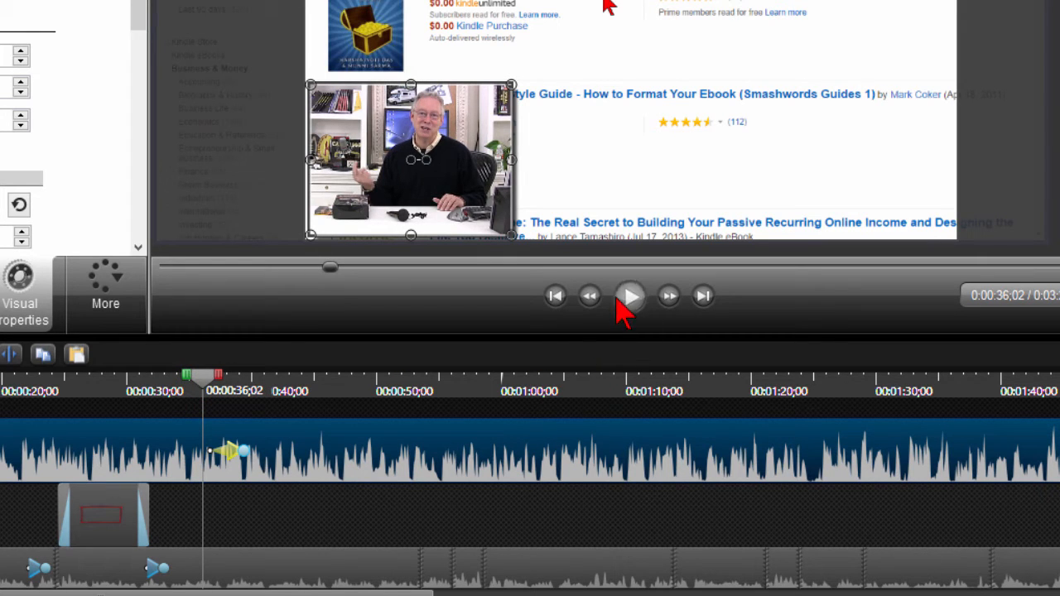
click(630, 296)
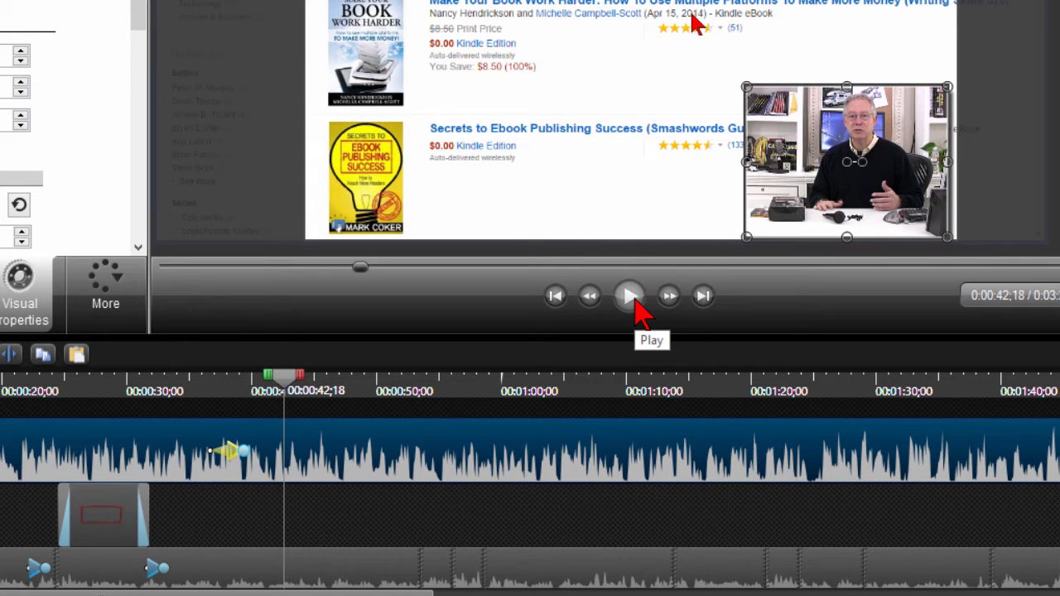
click(629, 296)
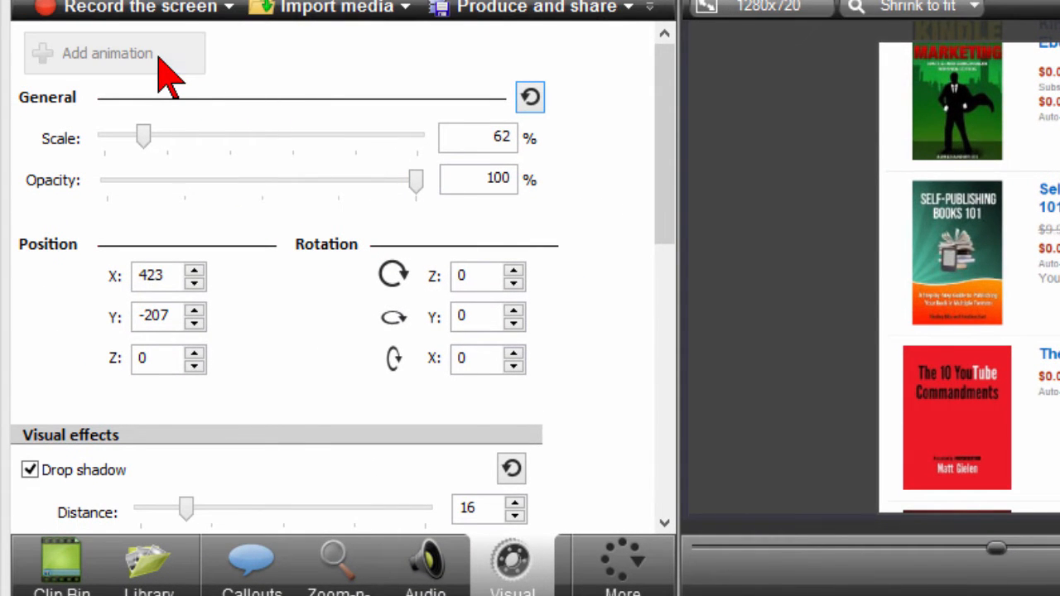
mouse_move(273, 195)
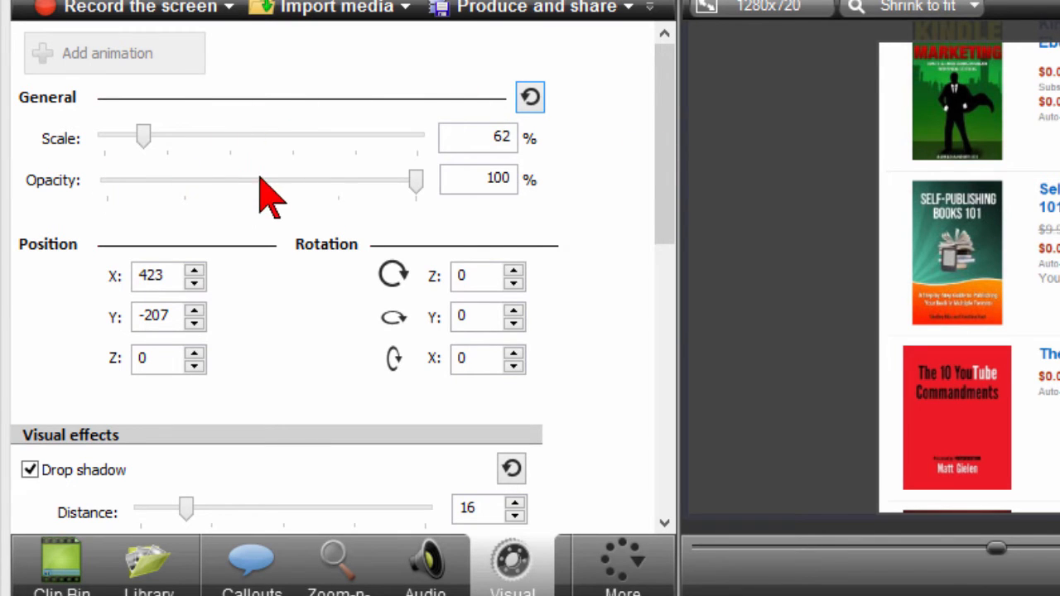
Step: Drag the new animation point's Opacity to 0% so the inset fades out near 51 seconds
drag(414, 180, 106, 181)
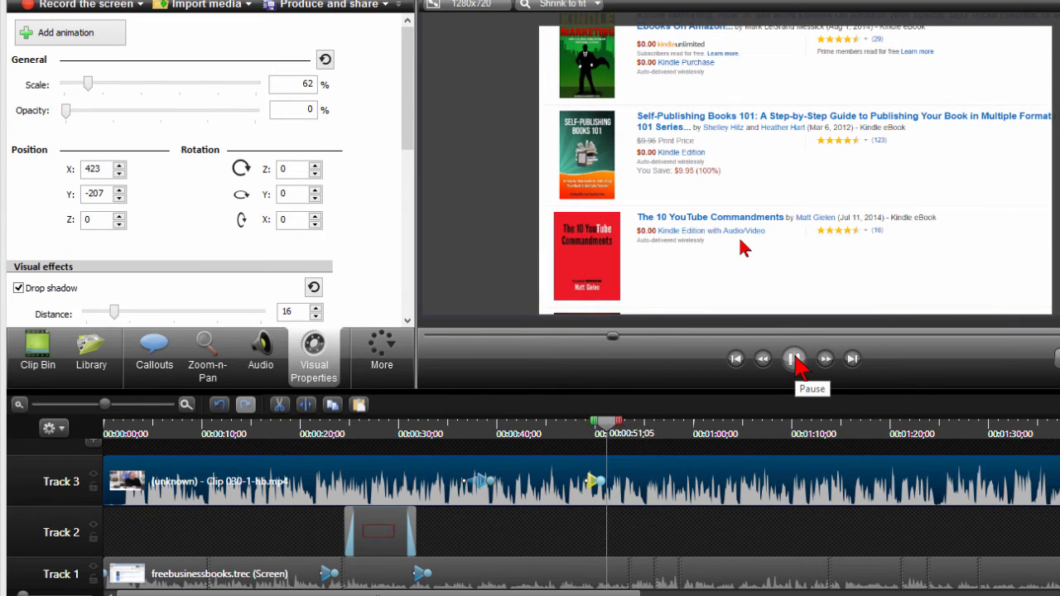
Step: Pause and set a new animation point near 54 seconds back to 100% opacity
click(793, 358)
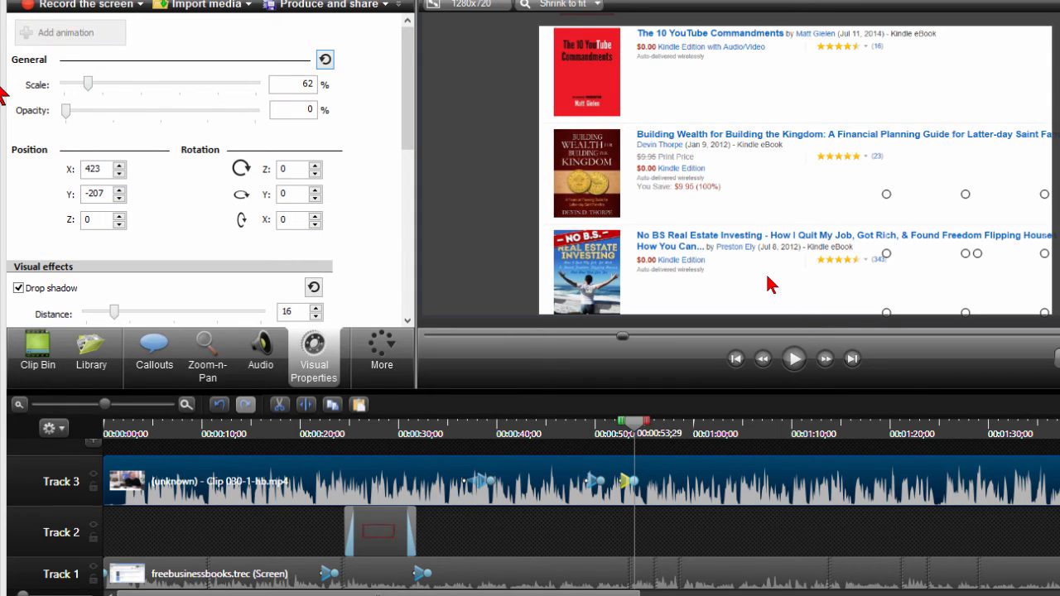
drag(65, 111, 256, 110)
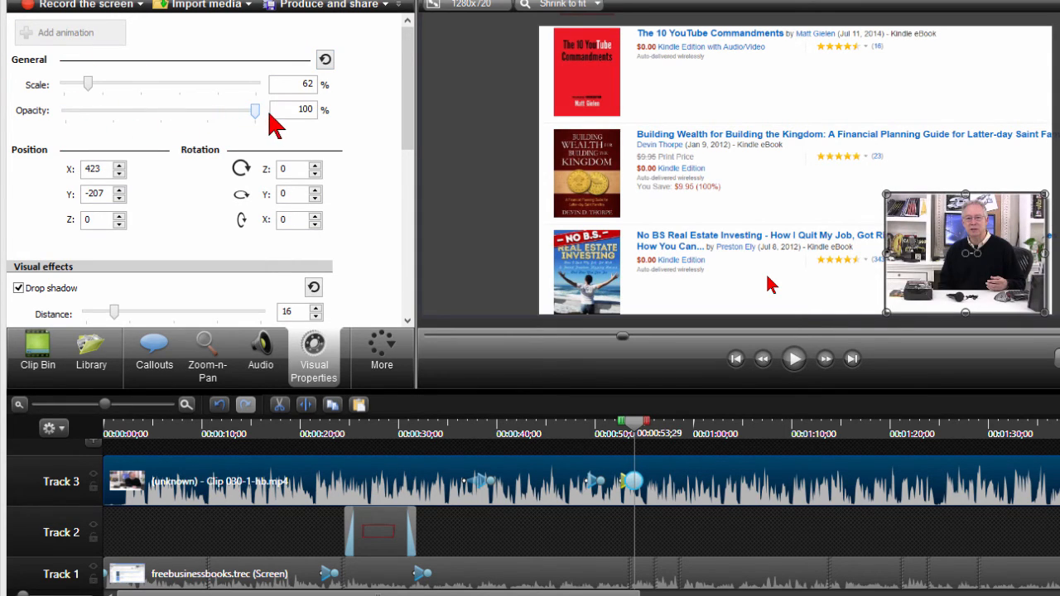
mouse_move(626, 484)
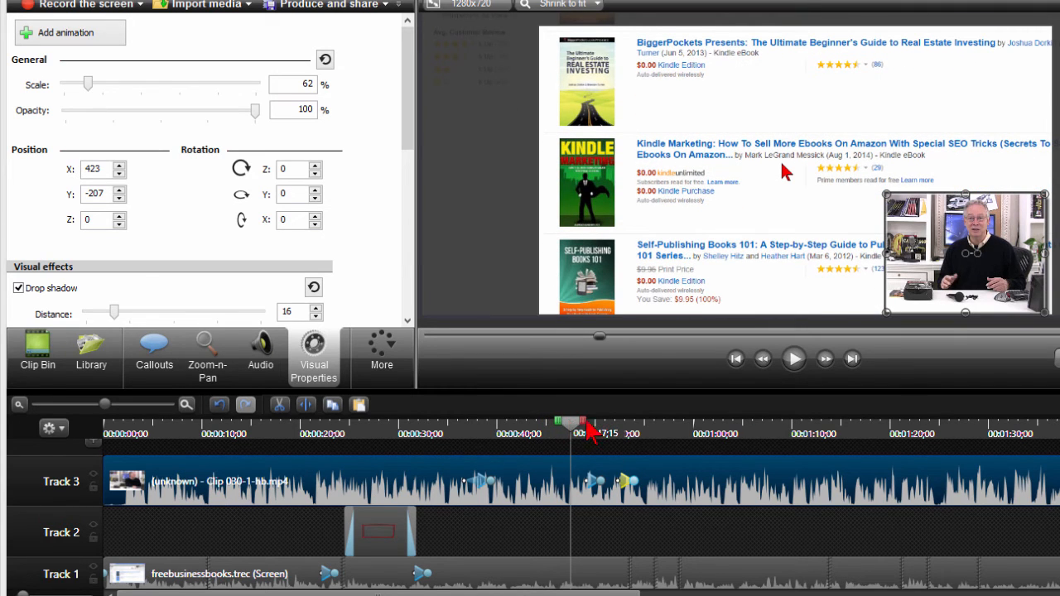
click(793, 357)
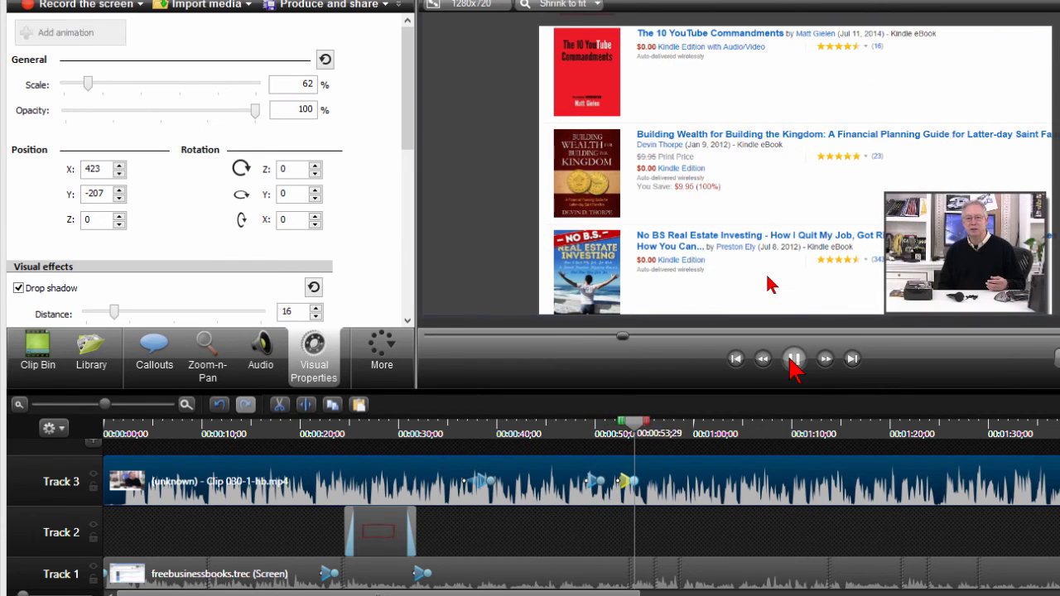
click(793, 358)
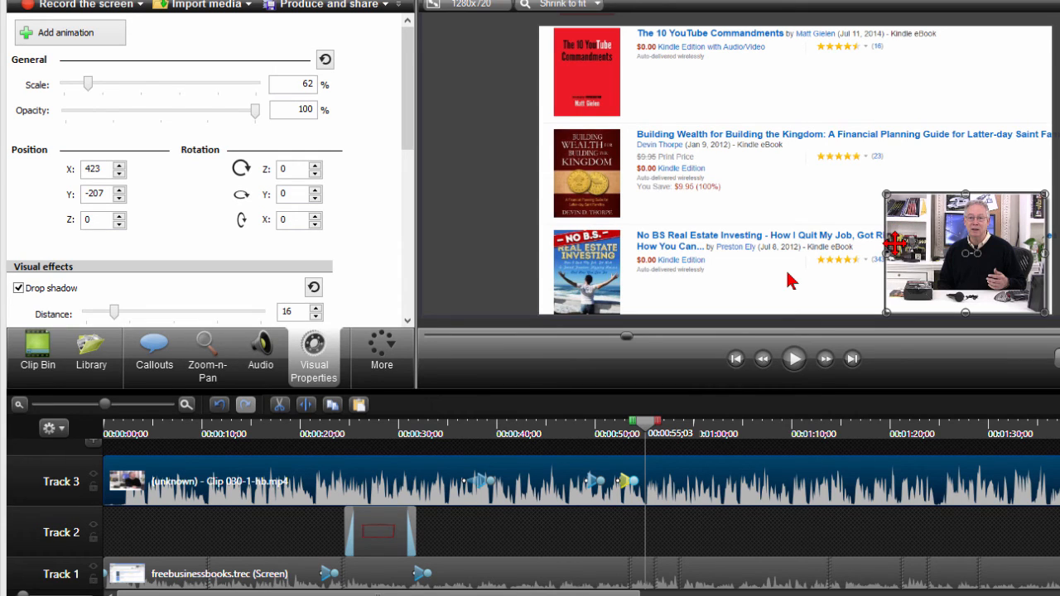
mouse_move(932, 247)
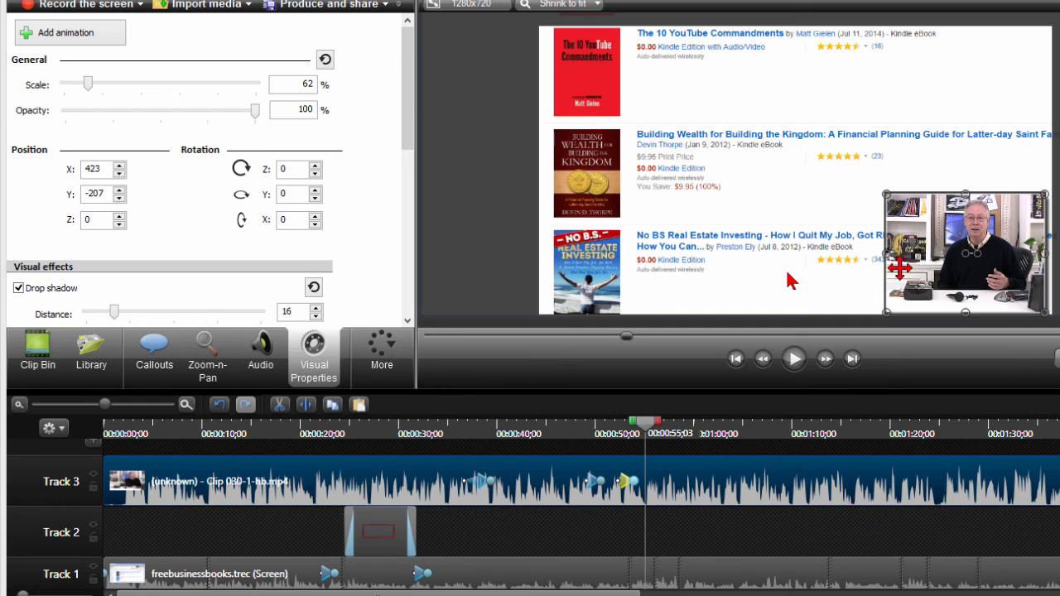
mouse_move(941, 545)
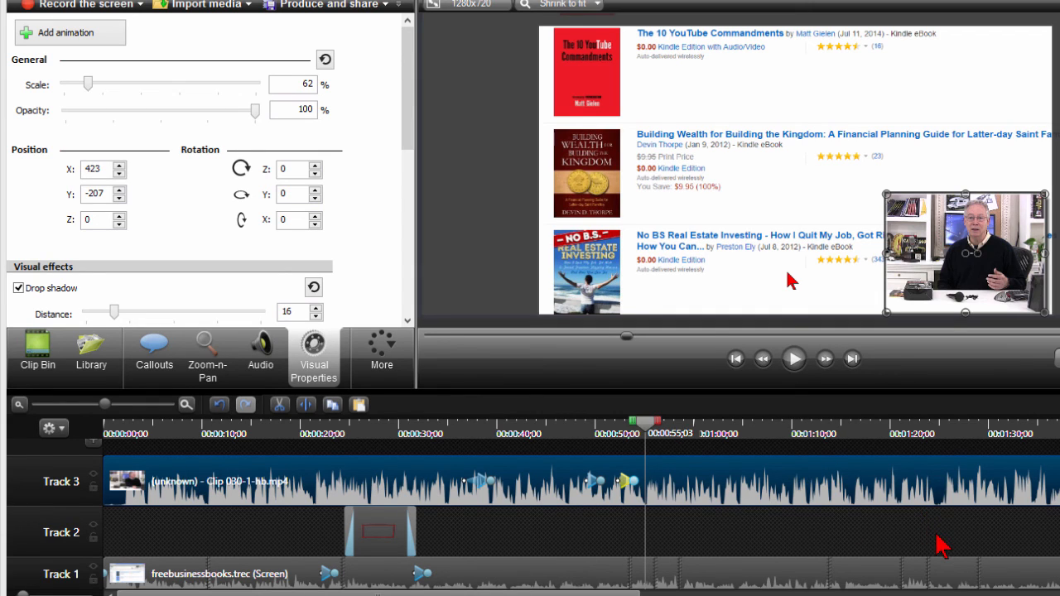